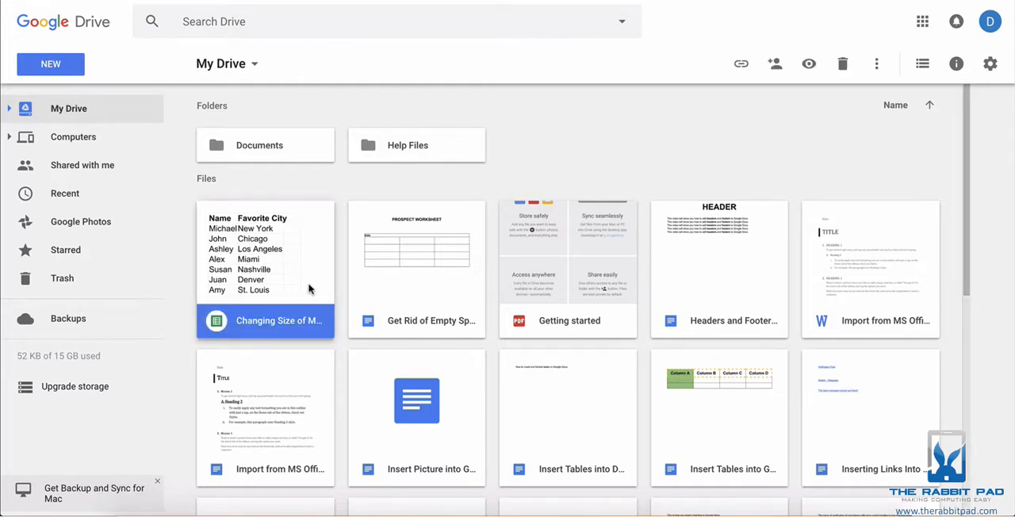
Duplicate the 'Changing Size of Multiple Rows Columns' spreadsheet via right-click Make a copy.
right_click(265, 320)
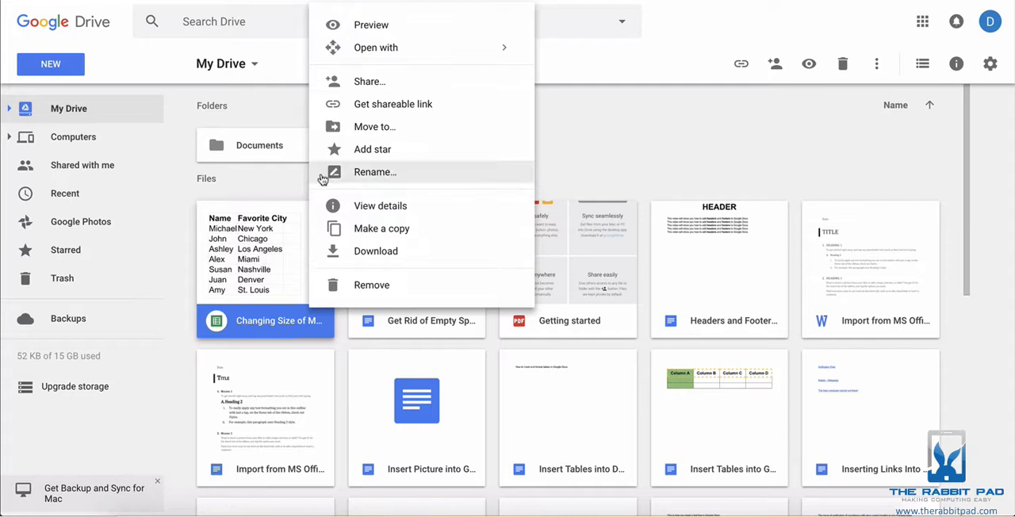
mouse_move(378, 237)
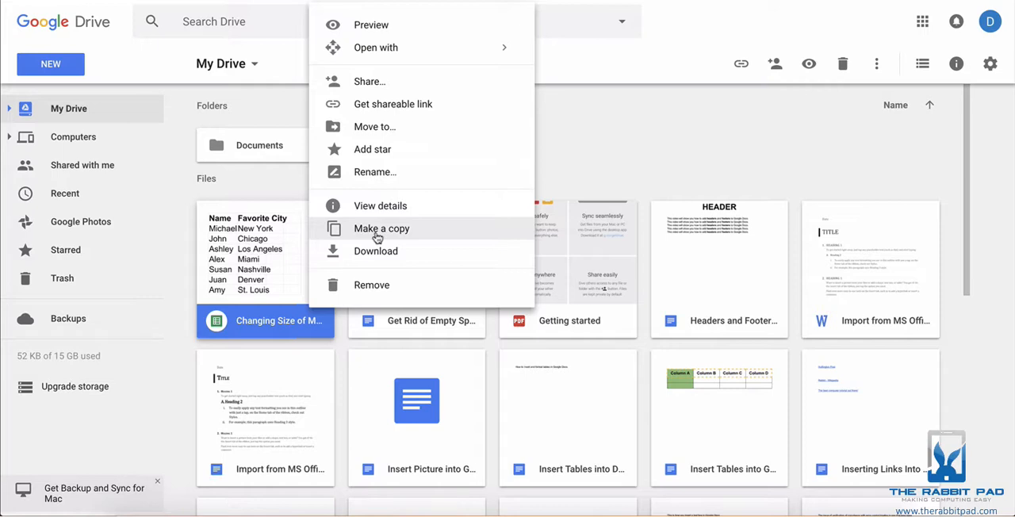
click(380, 228)
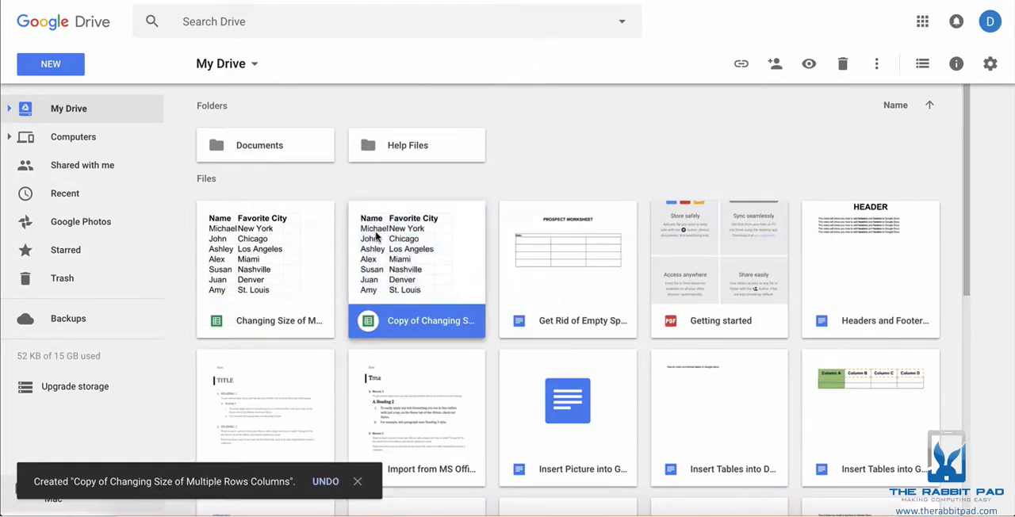
mouse_move(409, 327)
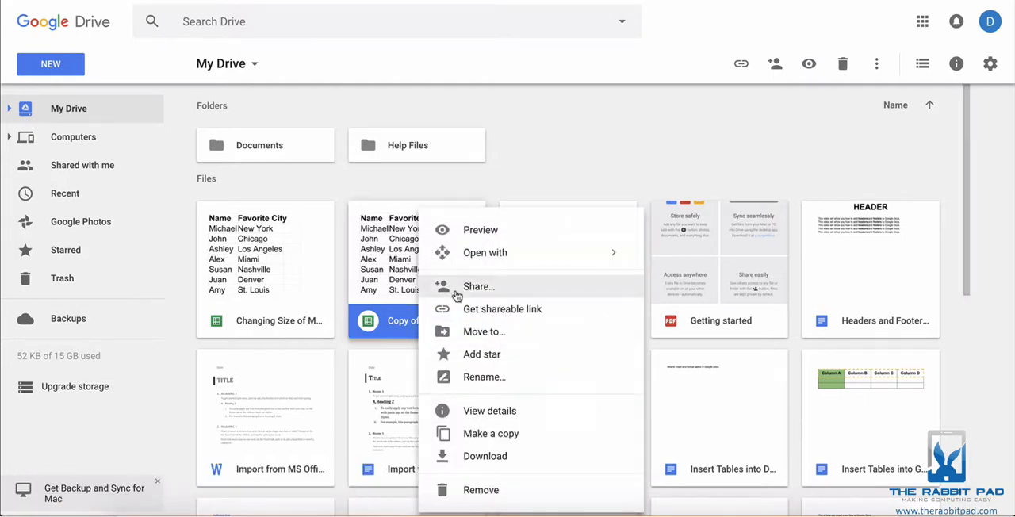
mouse_move(483, 377)
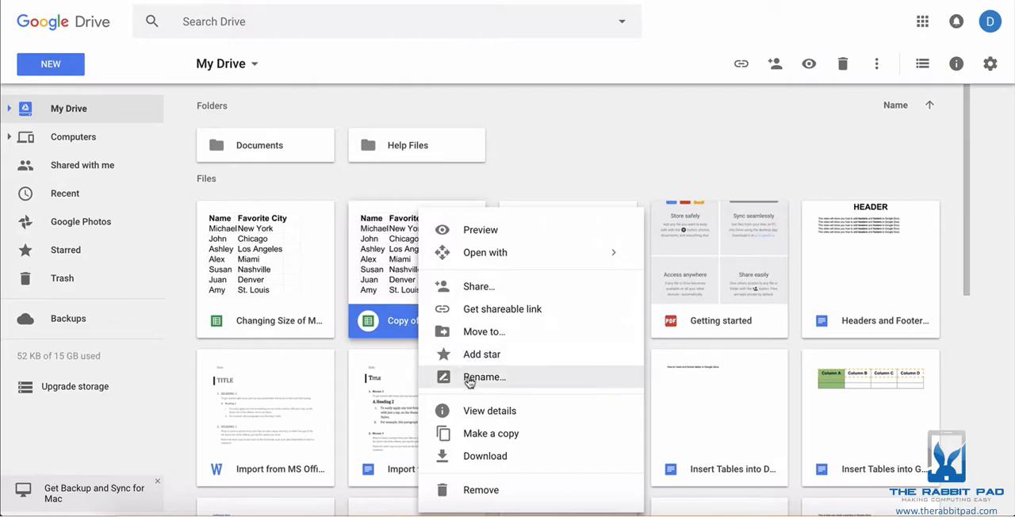
click(484, 377)
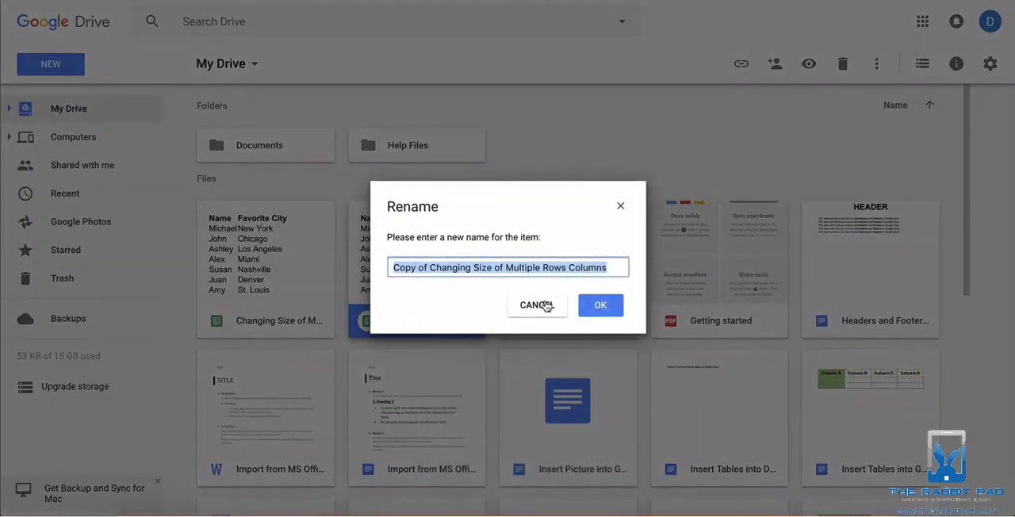
mouse_move(536, 308)
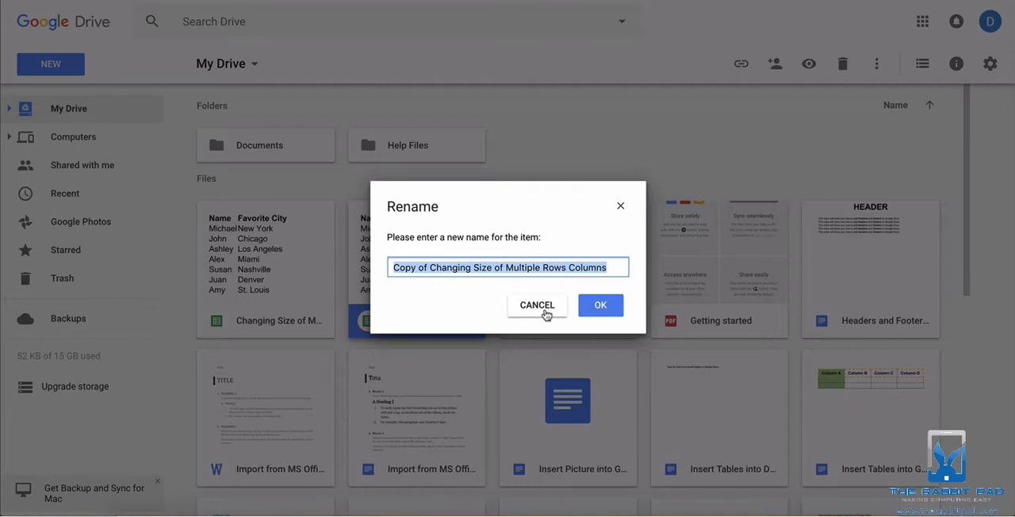
click(599, 304)
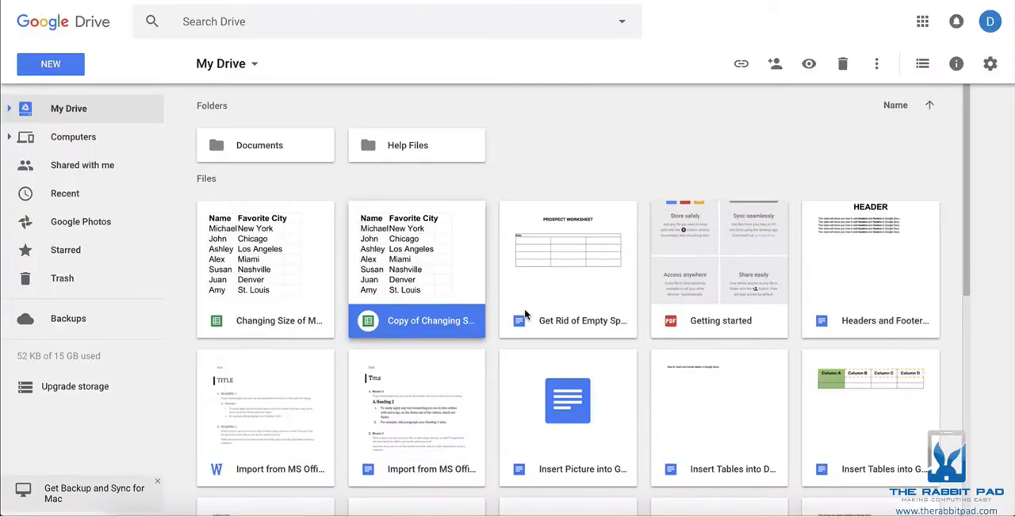
Open 'Get Rid of Empty Space Tables' in Docs and start File > Make a copy.
double_click(568, 270)
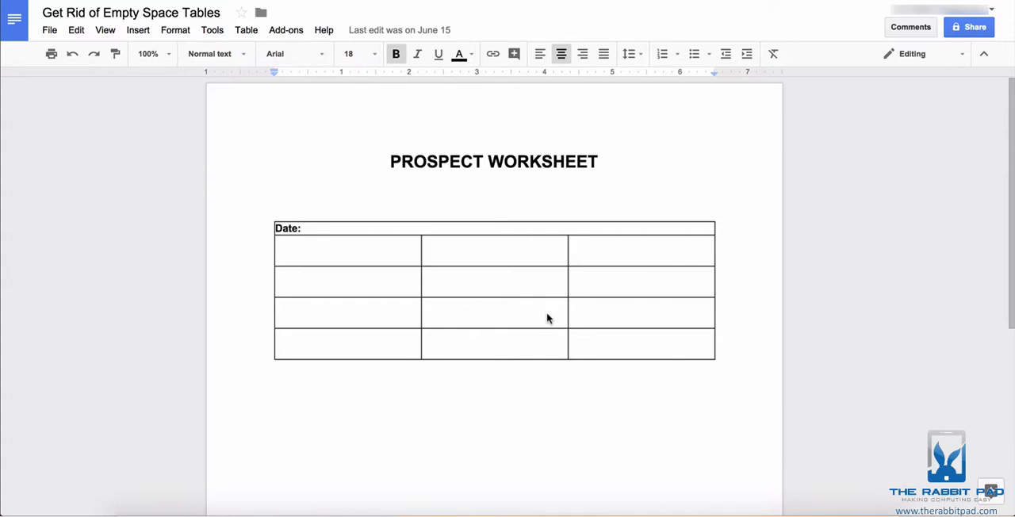
mouse_move(79, 70)
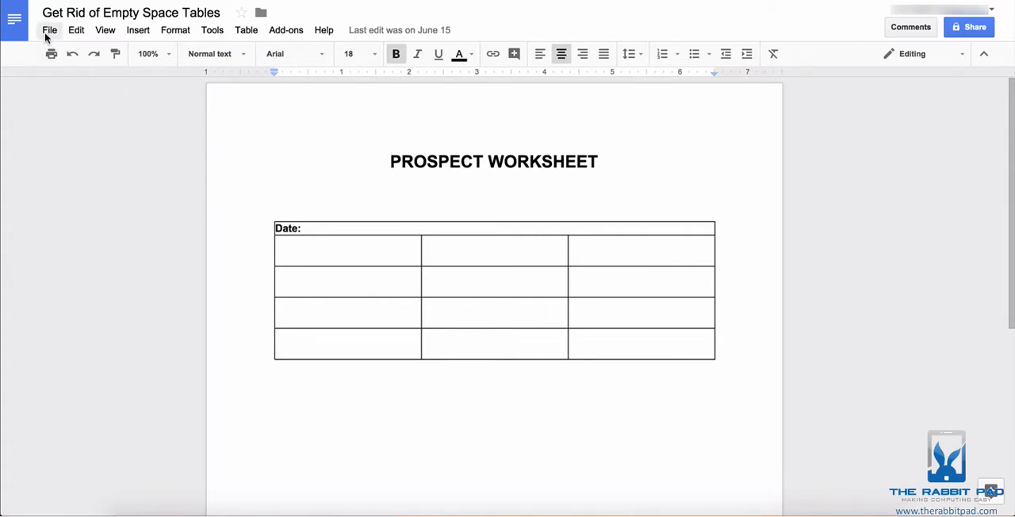
click(49, 31)
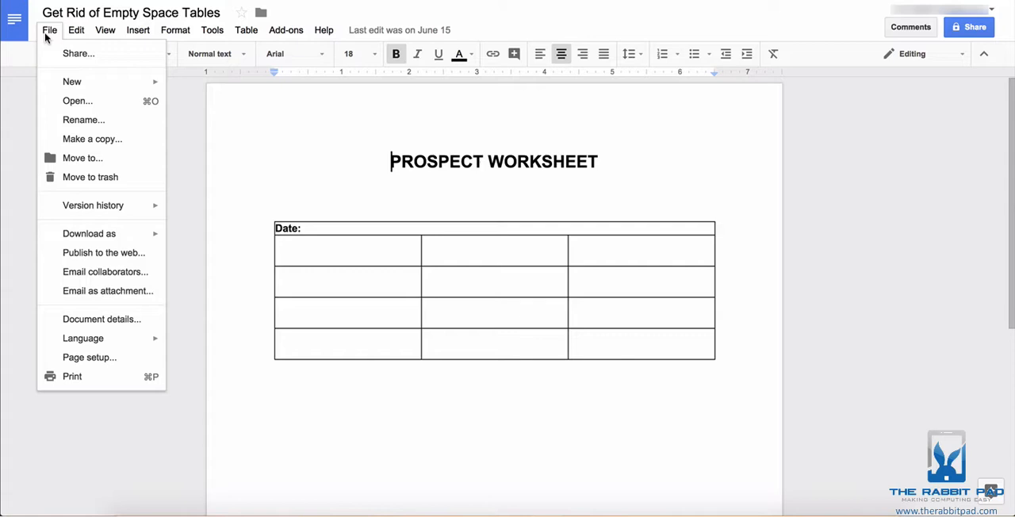
mouse_move(91, 139)
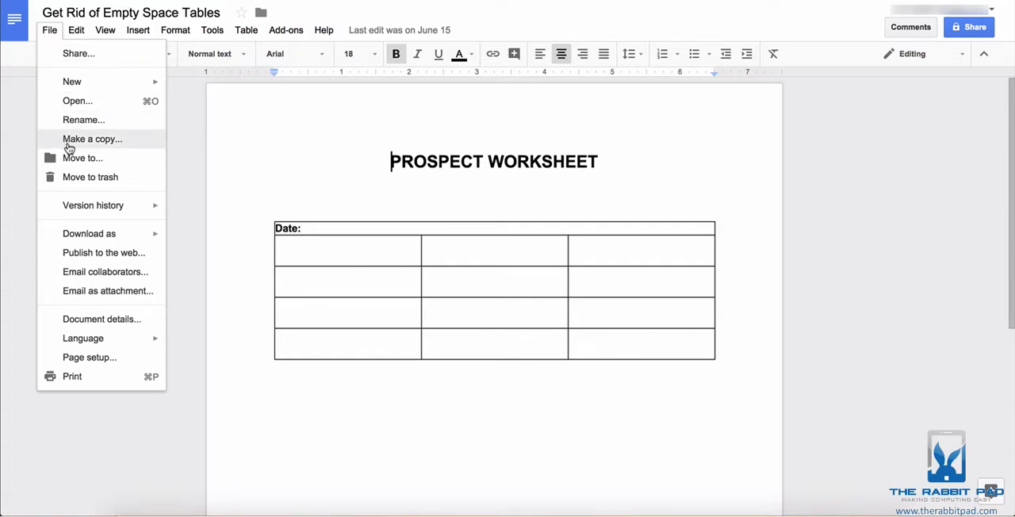
click(92, 139)
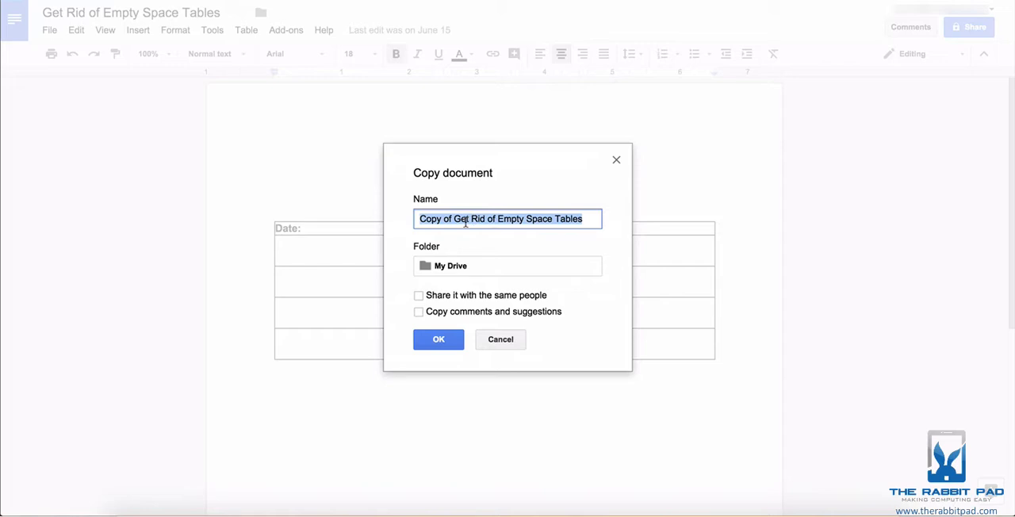
mouse_move(458, 247)
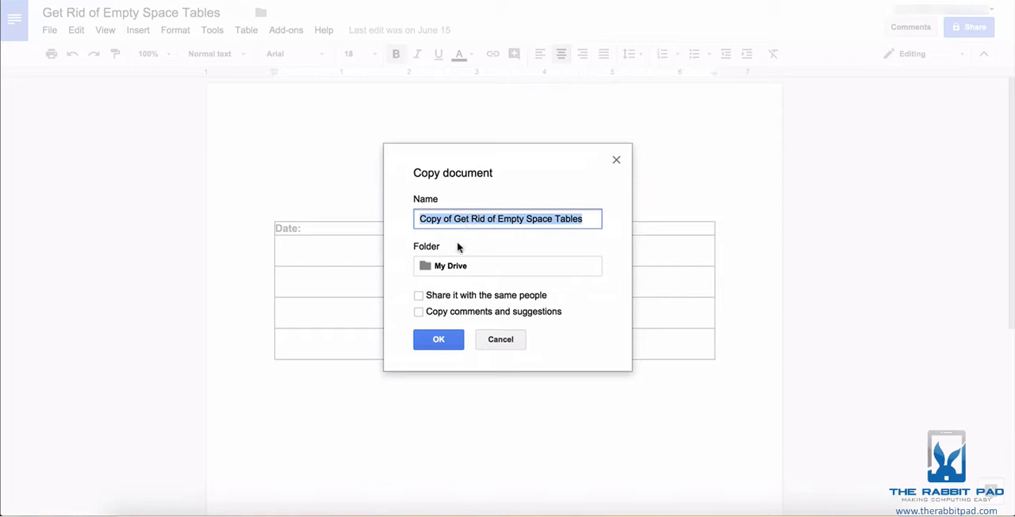
Browse the copy's destination folder: into My Drive, then back to the top-level locations.
click(507, 267)
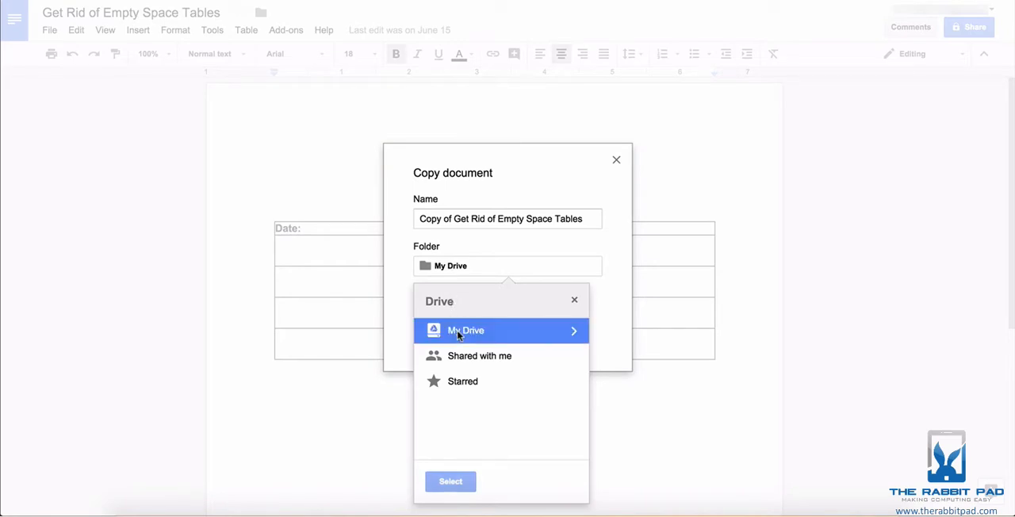
click(467, 330)
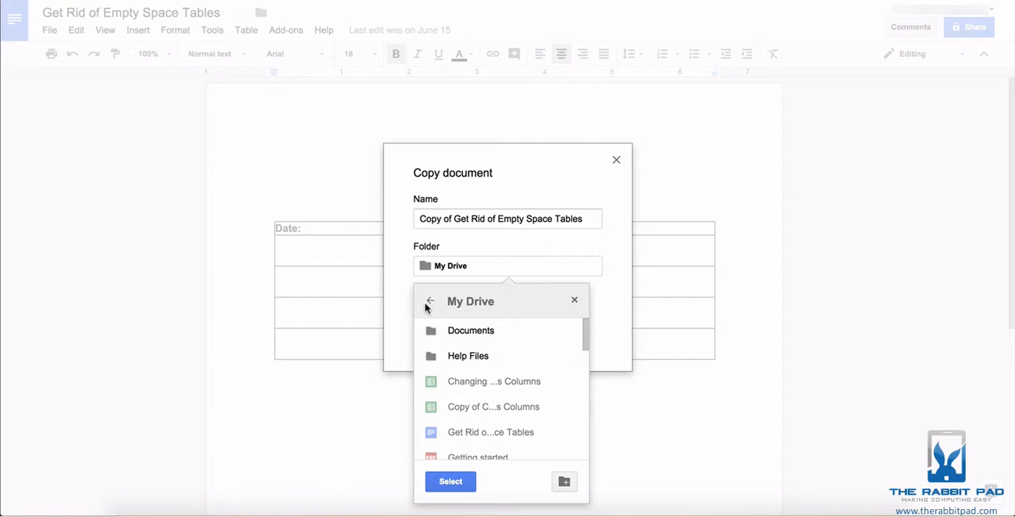
click(430, 301)
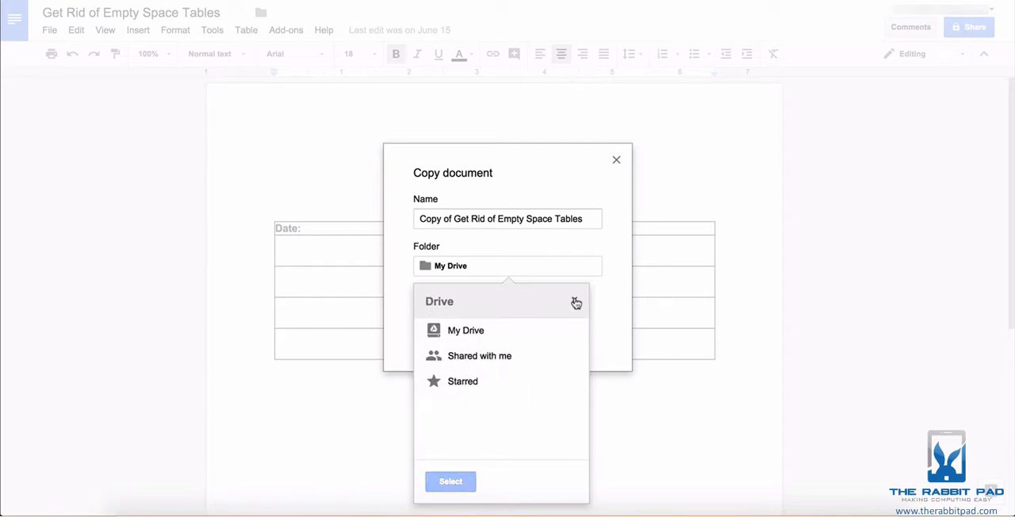